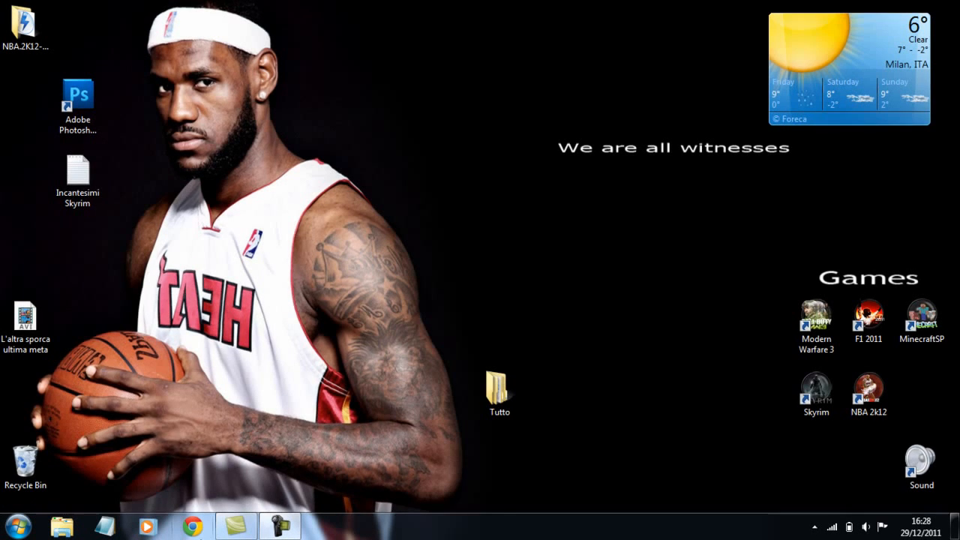
- Search Google Images in Chrome for "mw3 icon"
{"action": "left_click", "coordinate": [192, 525]}
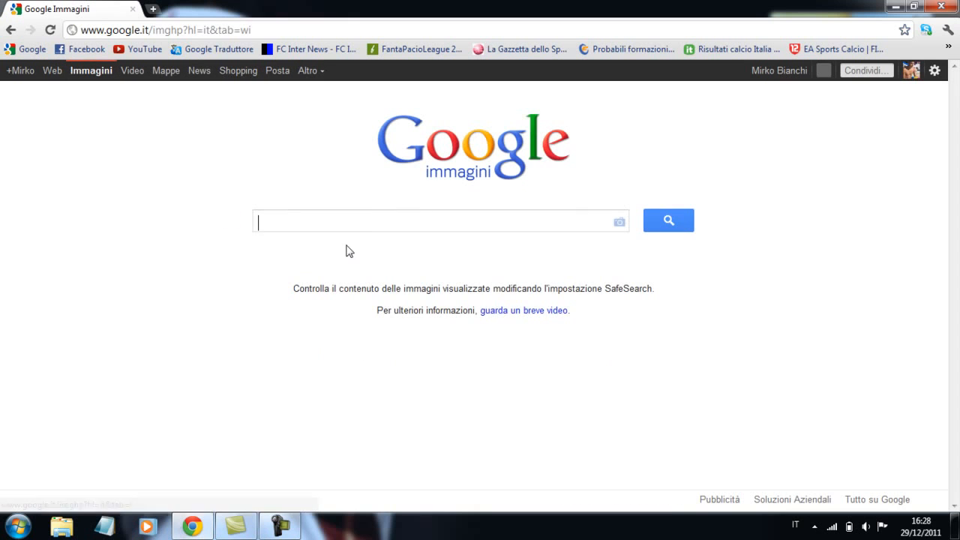
{"action": "type", "text": "m"}
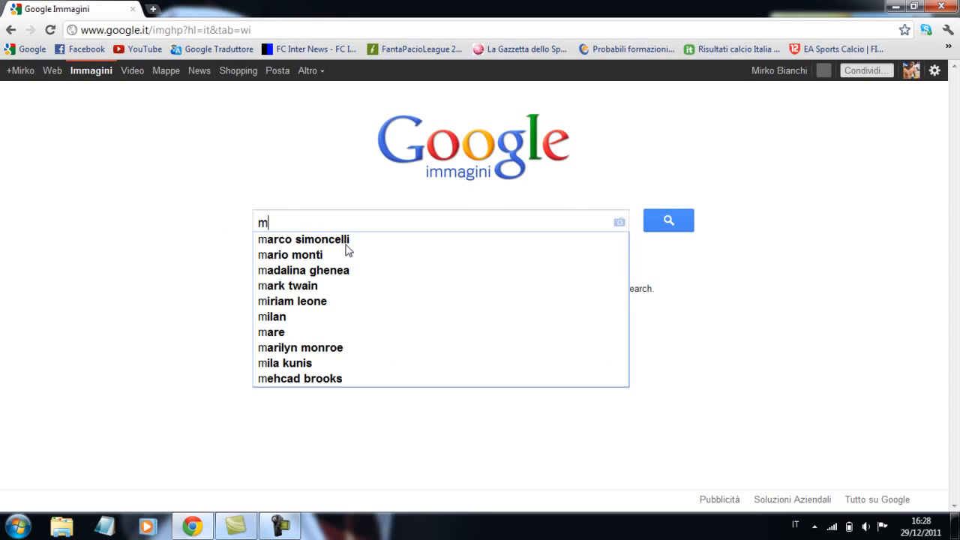
{"action": "type", "text": "w3"}
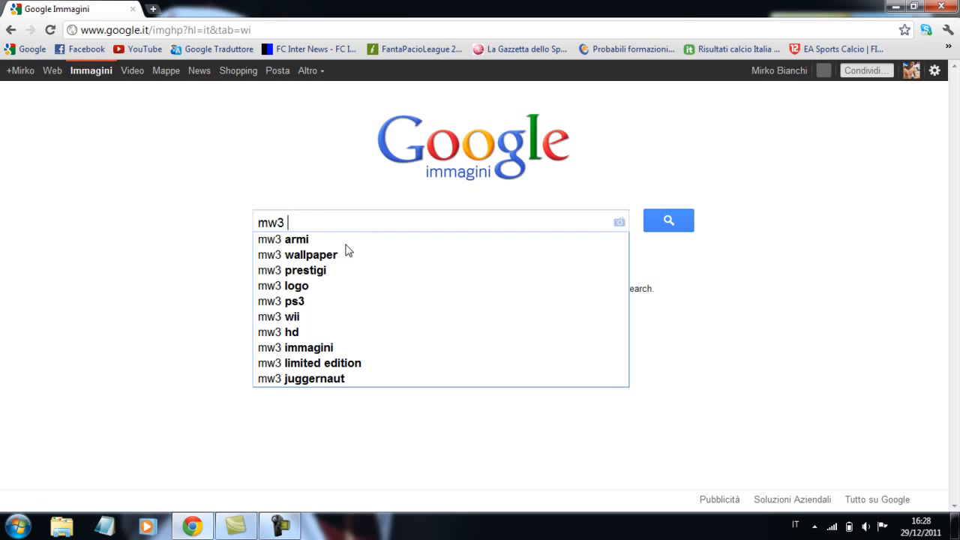
{"action": "type", "text": "icon"}
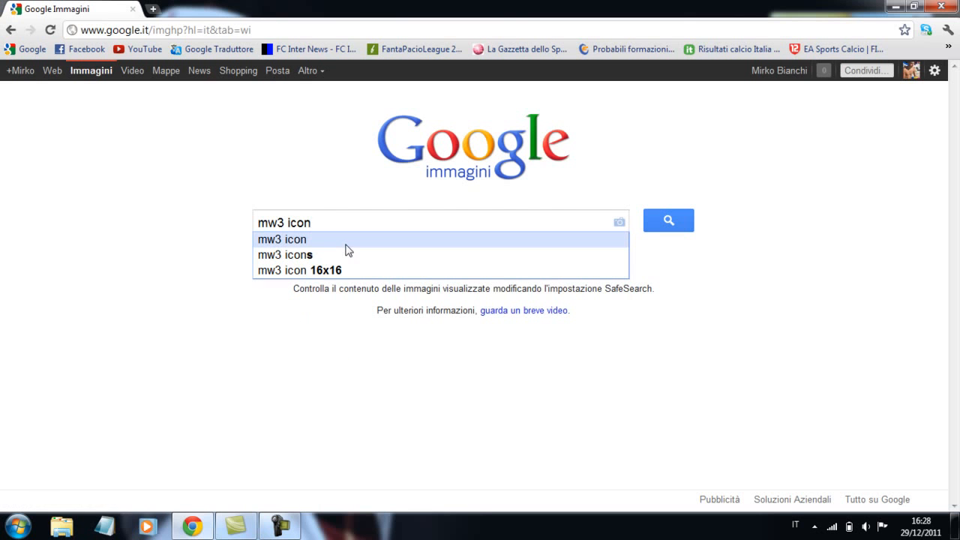
{"action": "left_click", "coordinate": [667, 219]}
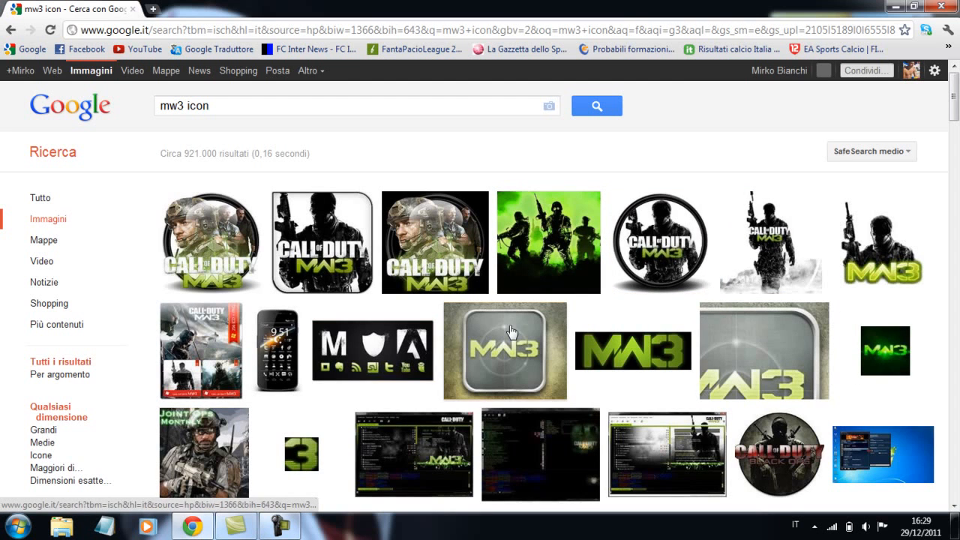
- Save the round Call of Duty MW3 icon PNG to Downloads as "00mw3 icon"
{"action": "left_click", "coordinate": [507, 351]}
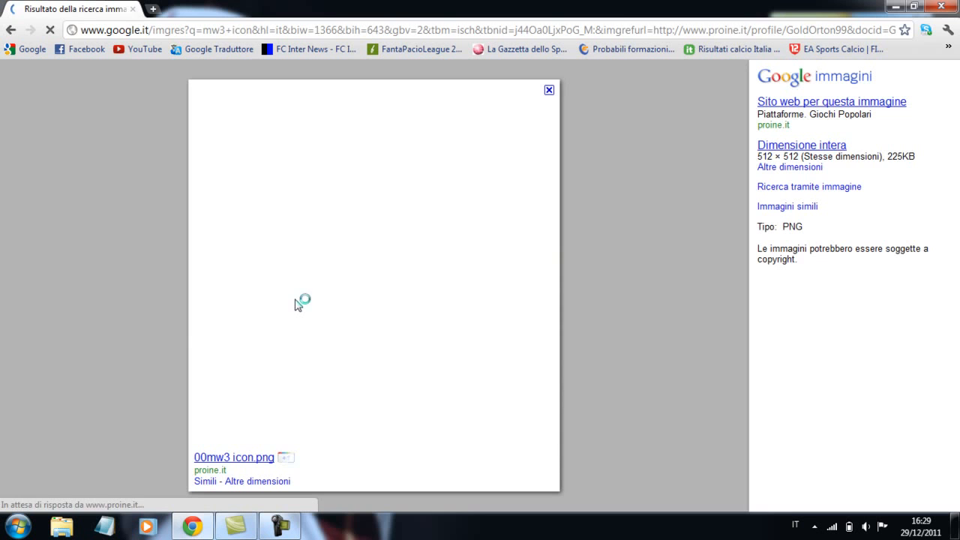
{"action": "right_click", "coordinate": [225, 315]}
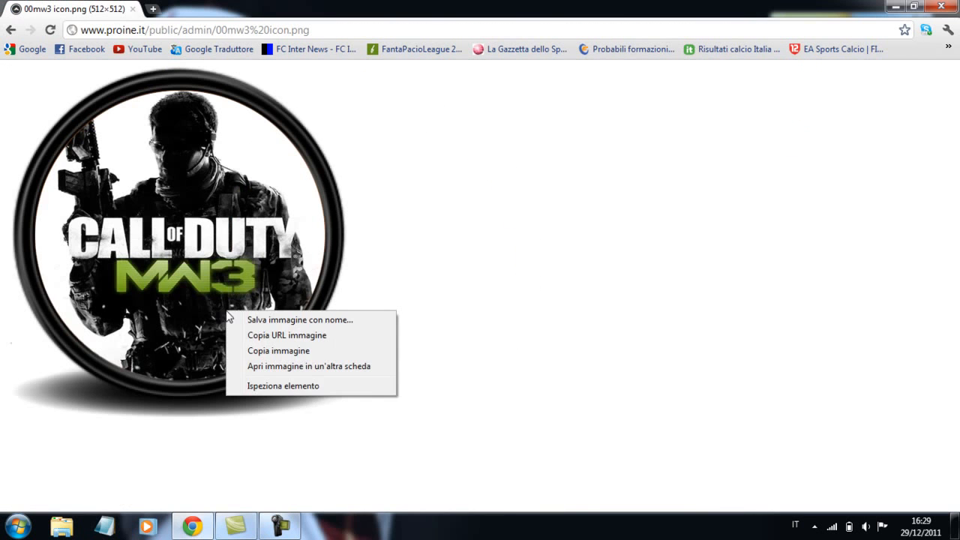
{"action": "left_click", "coordinate": [300, 319]}
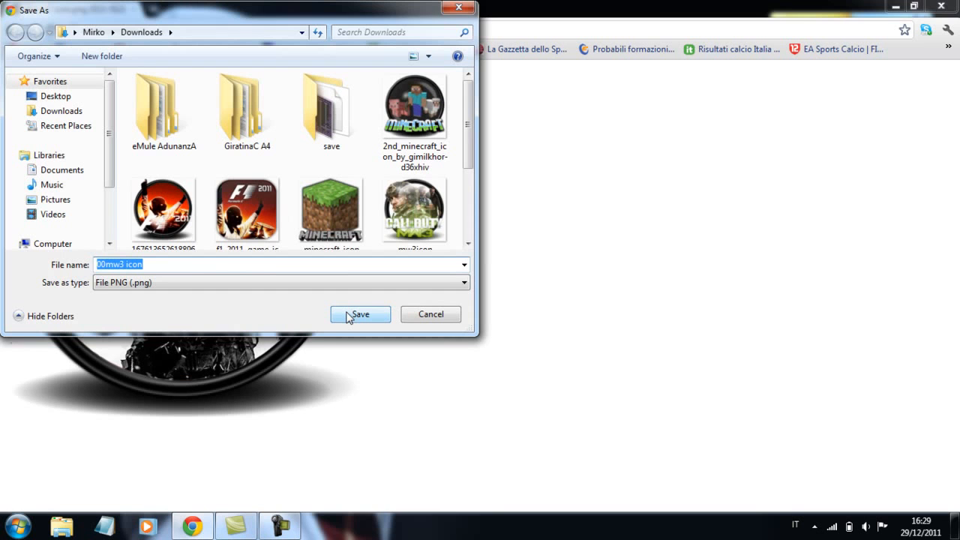
{"action": "left_click", "coordinate": [360, 315]}
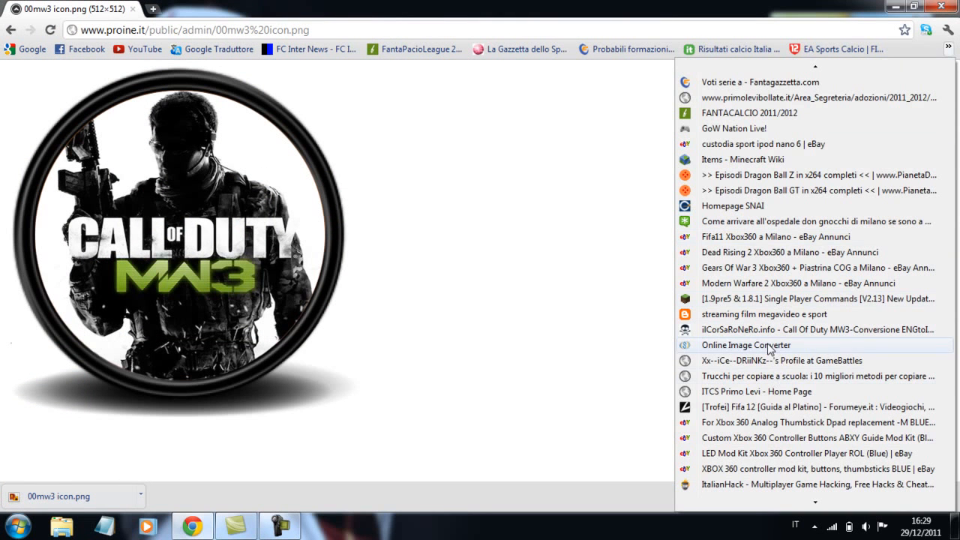
- Convert 00mw3 icon.png to ICO on CoolUtils and download the converted file
{"action": "left_click", "coordinate": [747, 345]}
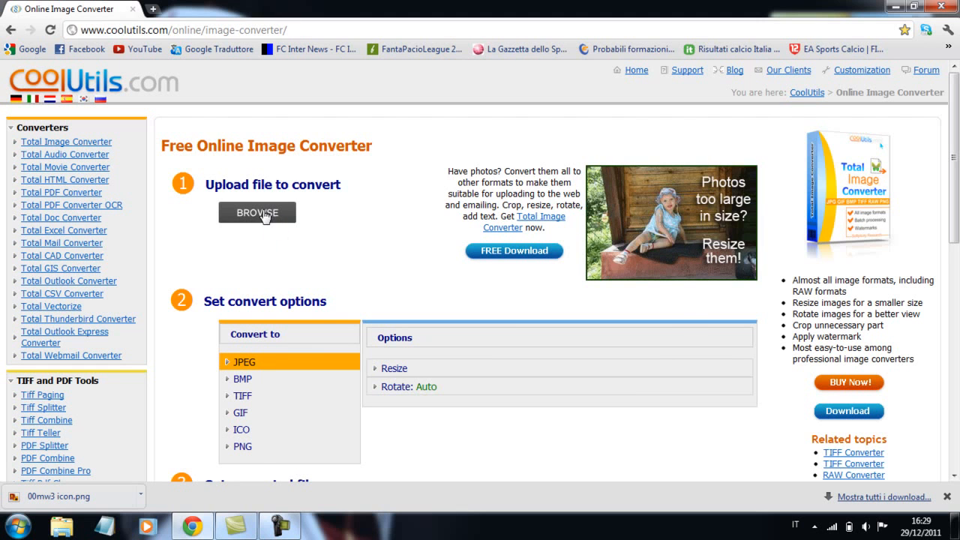
{"action": "left_click", "coordinate": [258, 213]}
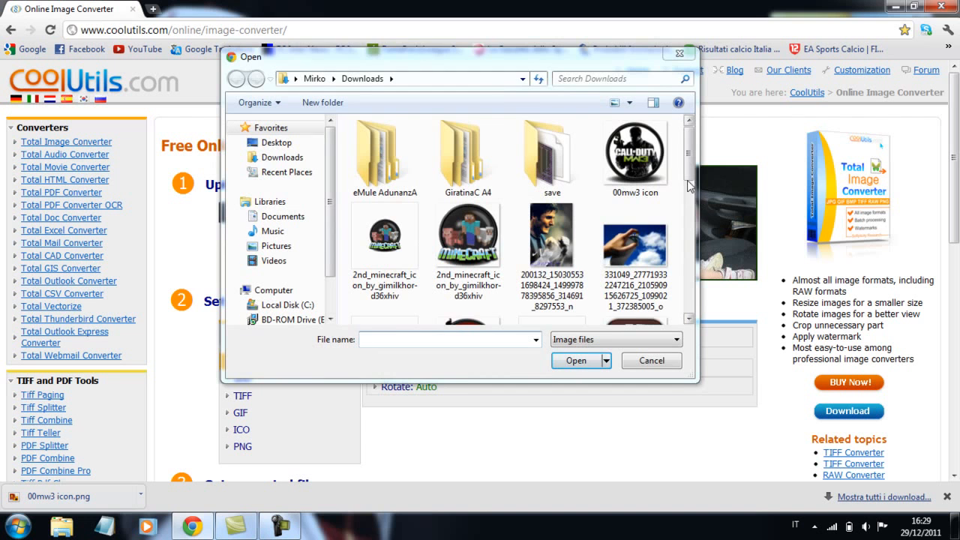
{"action": "scroll", "scroll_direction": "down", "scroll_amount": 3}
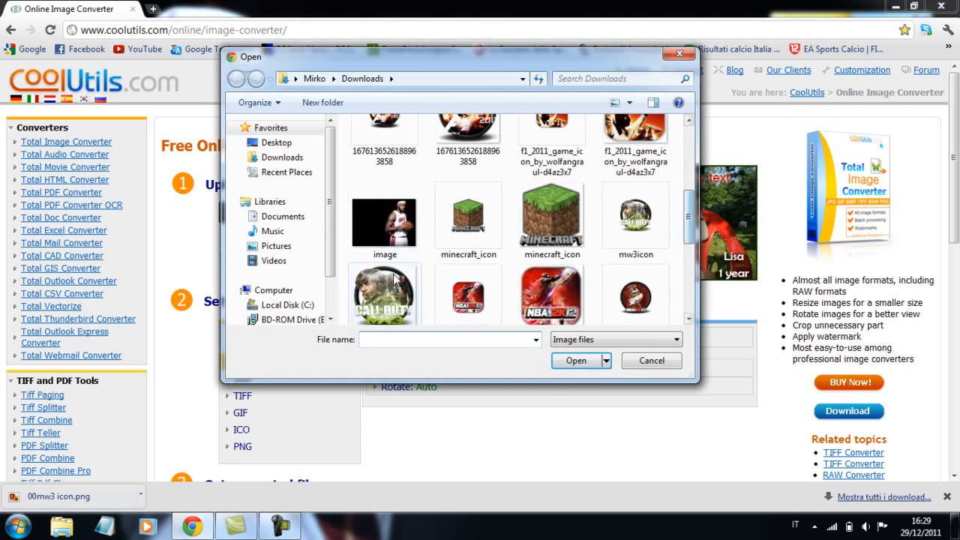
{"action": "scroll", "scroll_direction": "down", "scroll_amount": 3}
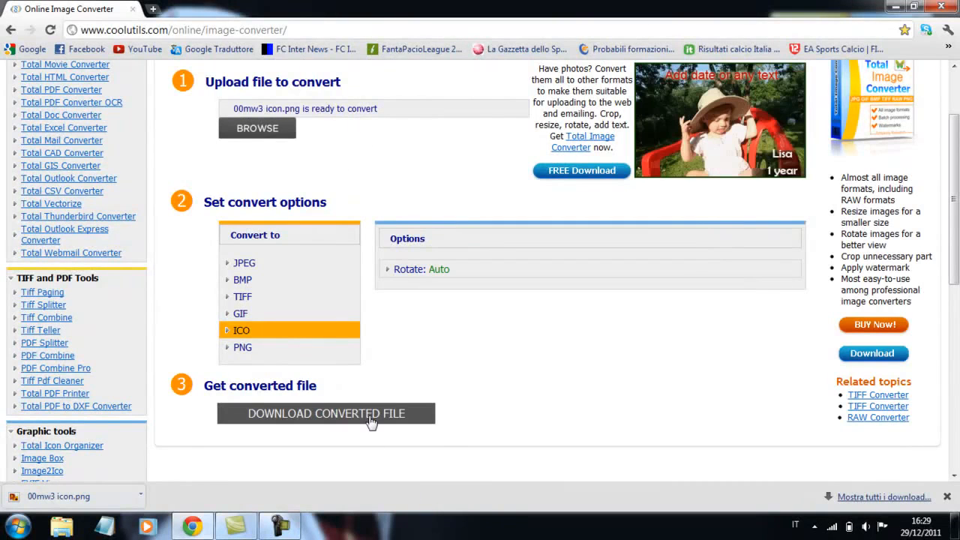
{"action": "left_click", "coordinate": [324, 414]}
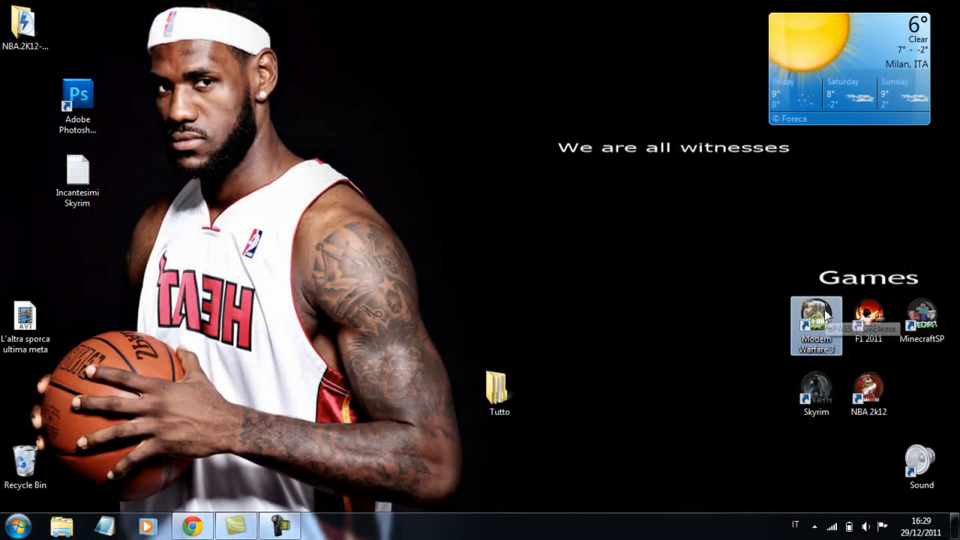
- Reach the Change Icon window from the Modern Warfare 3 shortcut's Properties
{"action": "right_click", "coordinate": [816, 315]}
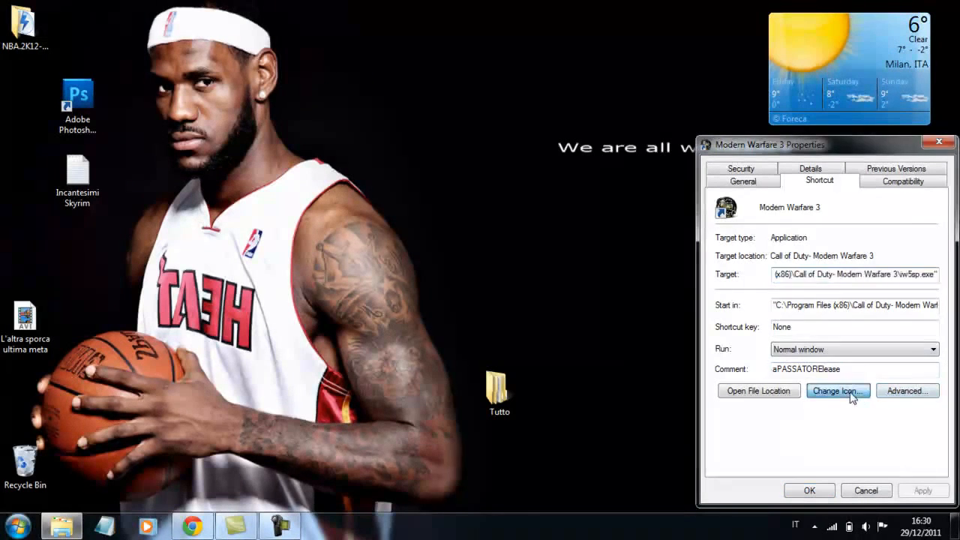
{"action": "left_click", "coordinate": [837, 389]}
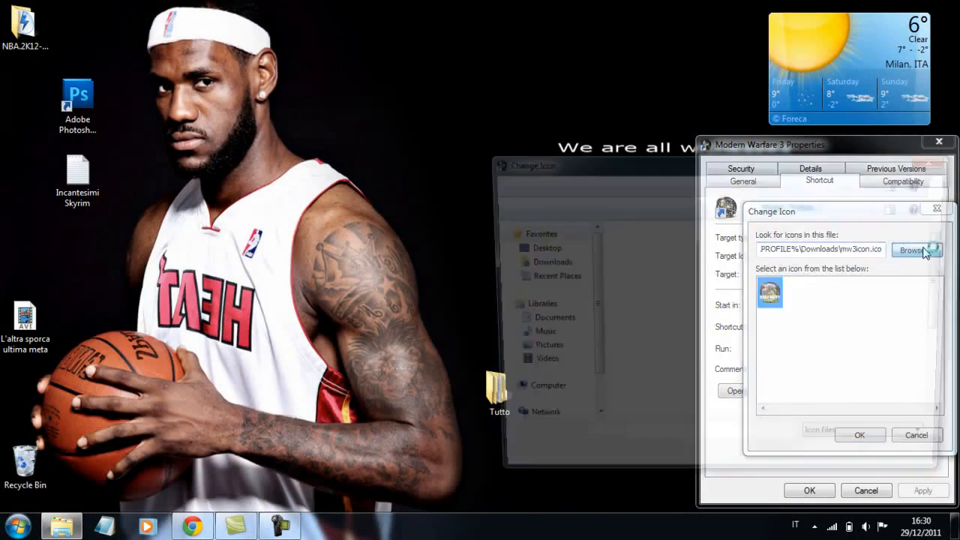
- Apply the converted 00mw3+icon file from Downloads as the shortcut's icon and confirm
{"action": "left_click", "coordinate": [912, 249]}
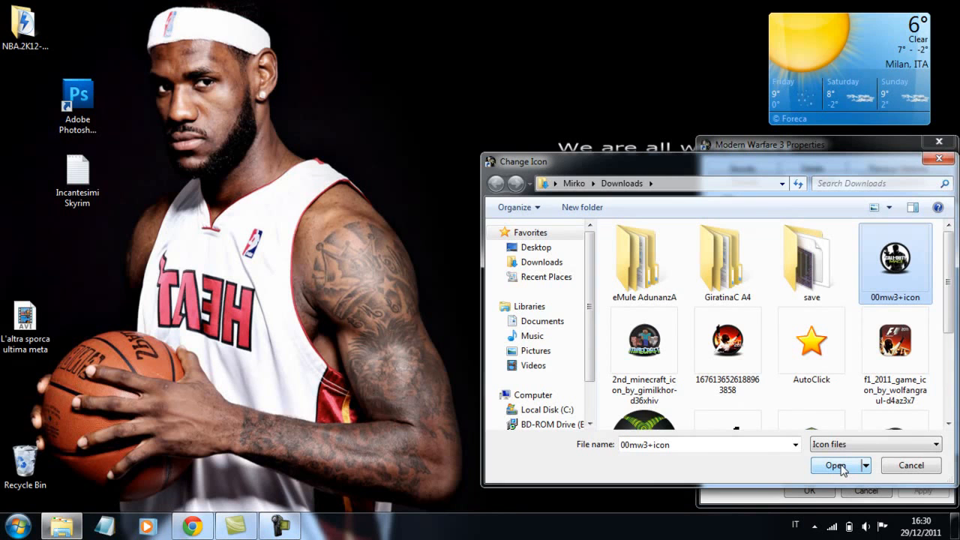
{"action": "left_click", "coordinate": [834, 464]}
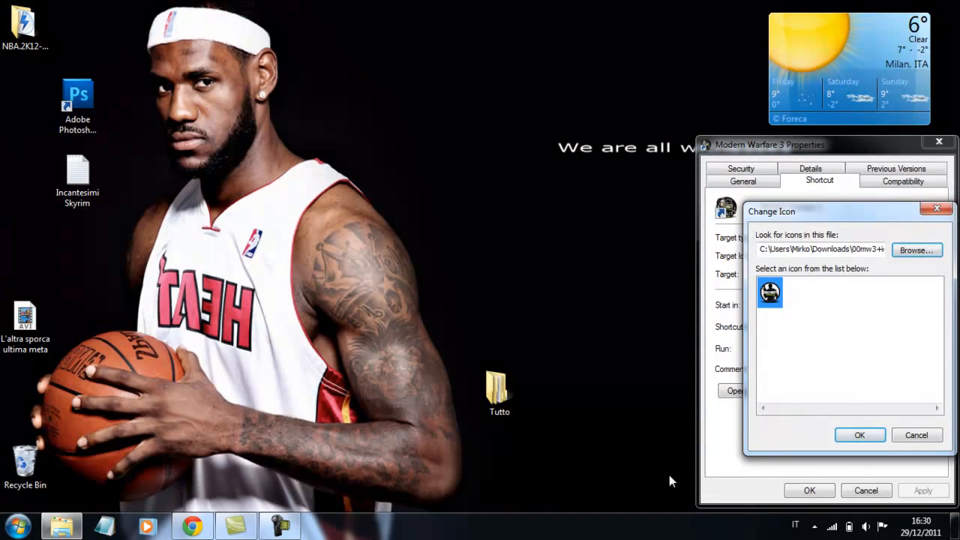
{"action": "left_click", "coordinate": [860, 435]}
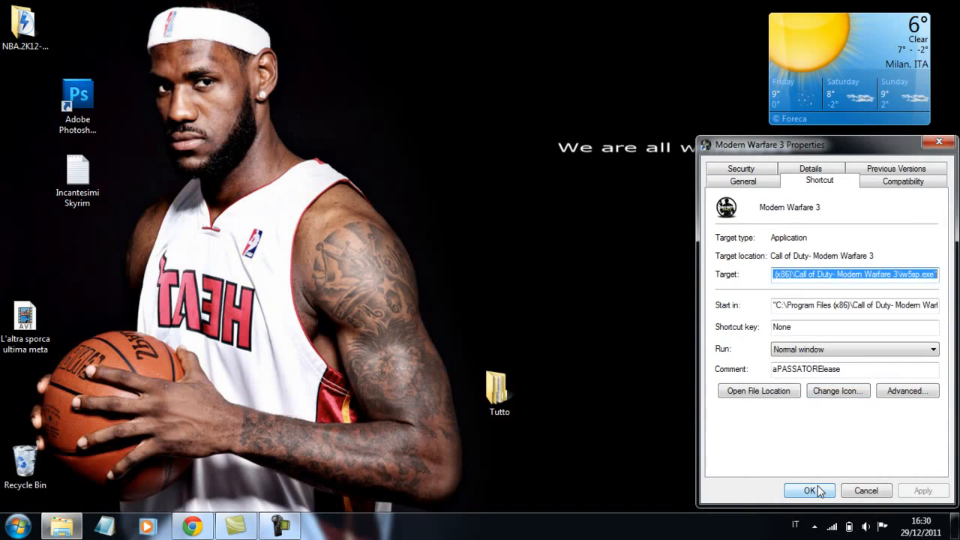
{"action": "left_click", "coordinate": [810, 490]}
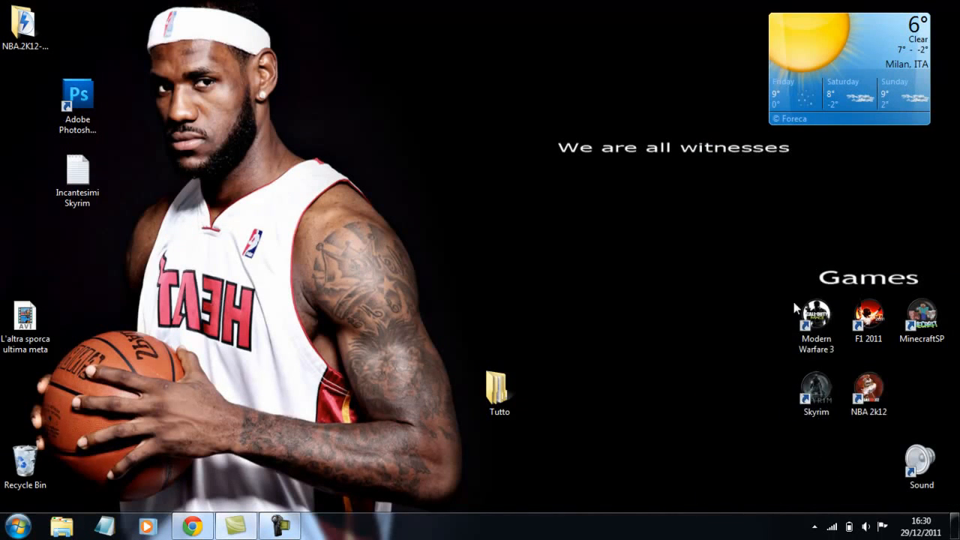
{"action": "left_click", "coordinate": [816, 314]}
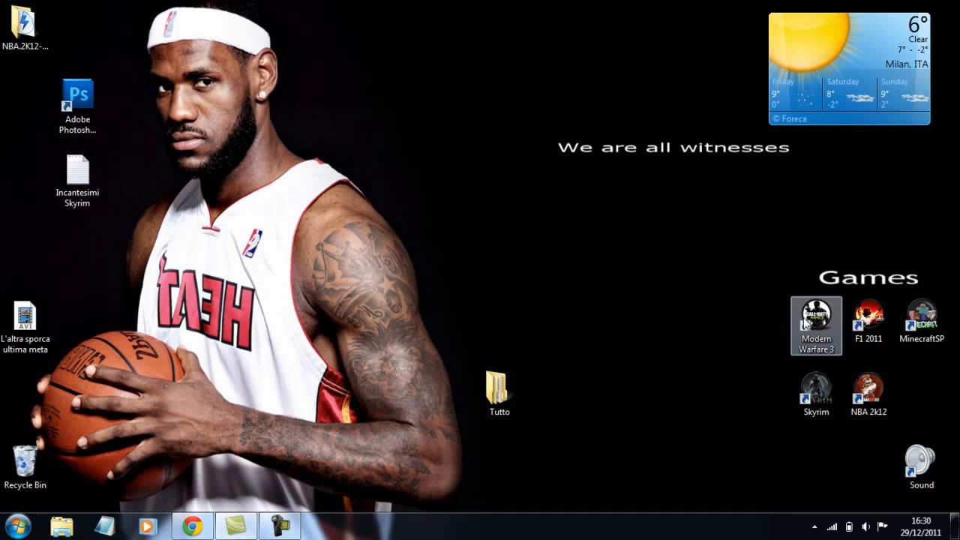